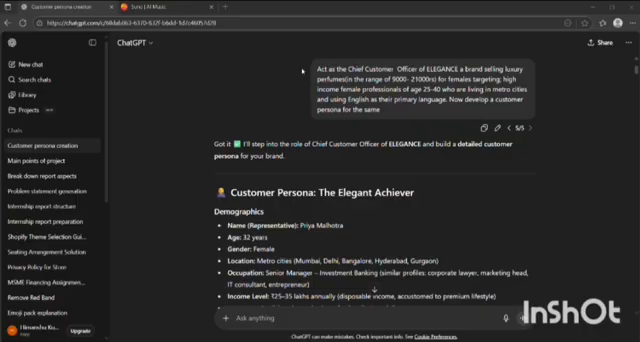
Scroll through the ELEGANCE empathy map: Think & Feel, See, Say & Do, Hear, Pain Points, Gains and summary.
scroll("down", 3)
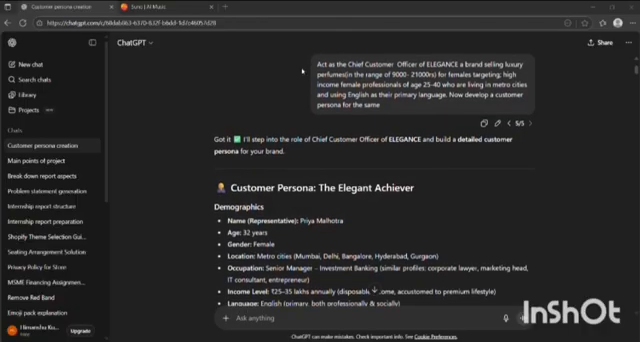
scroll("down", 3)
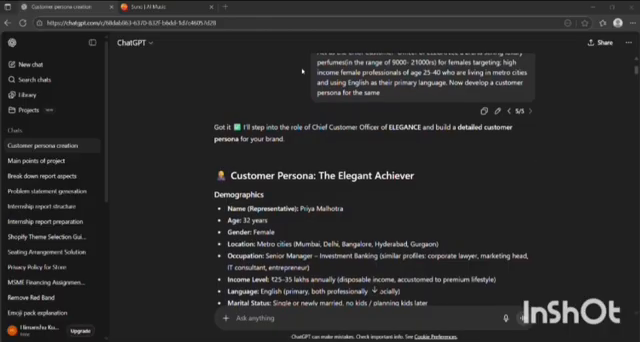
scroll("down", 3)
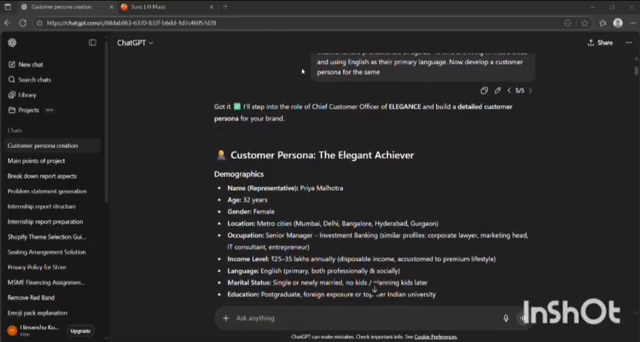
scroll("down", 3)
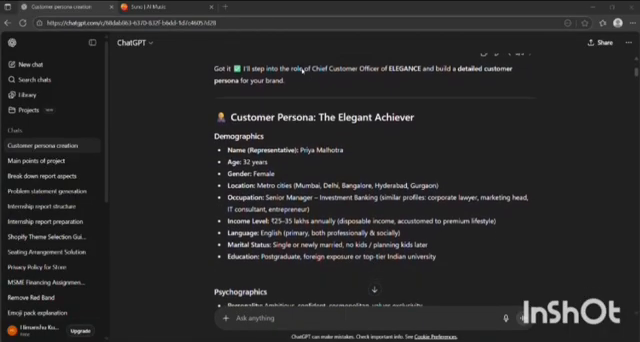
scroll("down", 3)
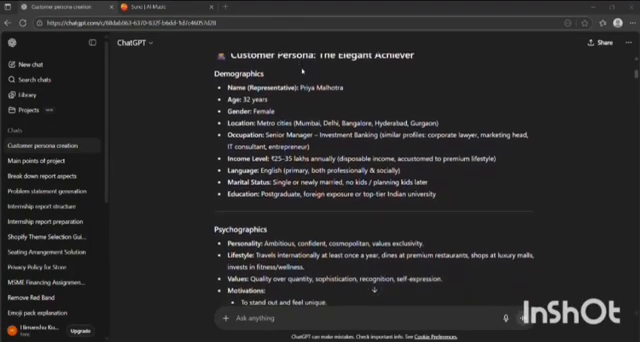
scroll("up", 3)
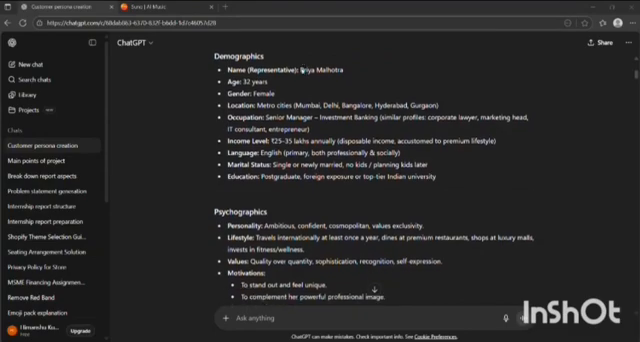
scroll("down", 3)
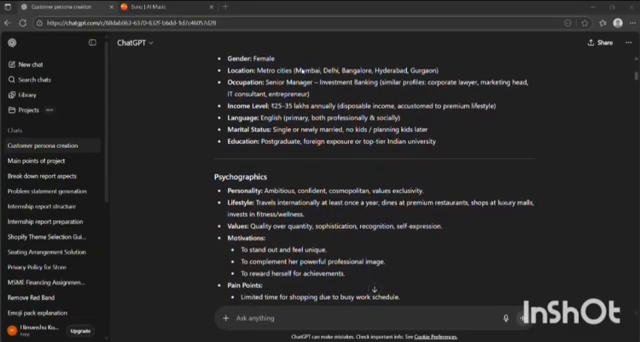
scroll("down", 3)
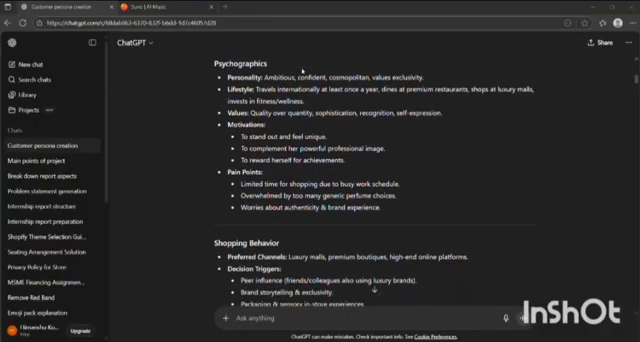
scroll("down", 3)
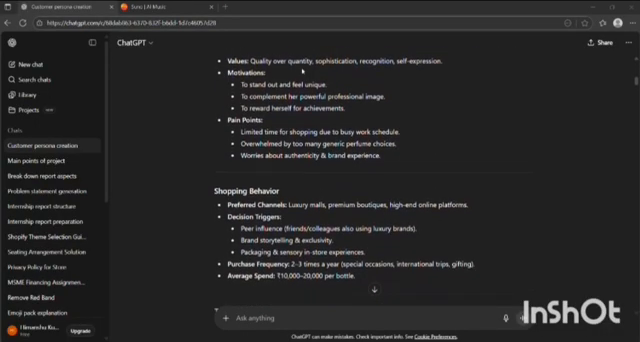
scroll("down", 3)
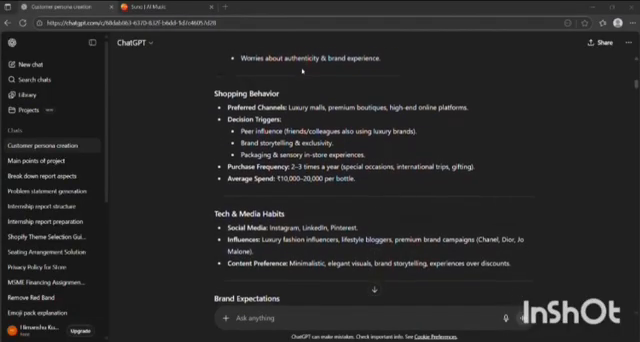
scroll("down", 3)
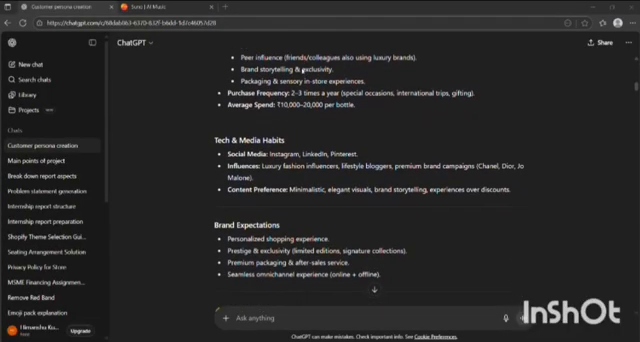
scroll("down", 3)
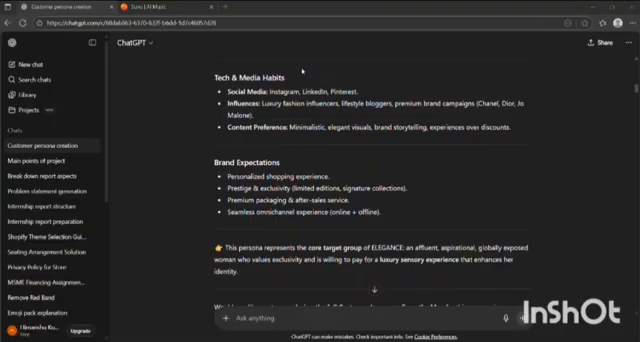
scroll("down", 3)
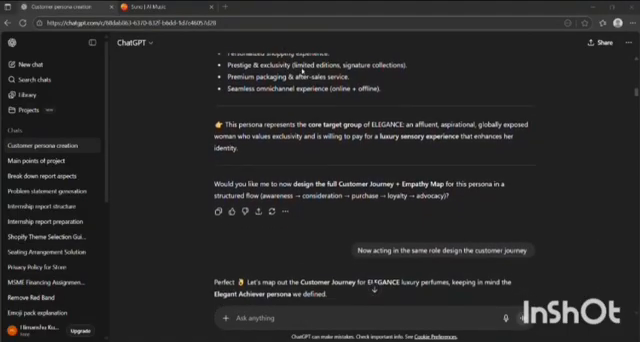
scroll("down", 3)
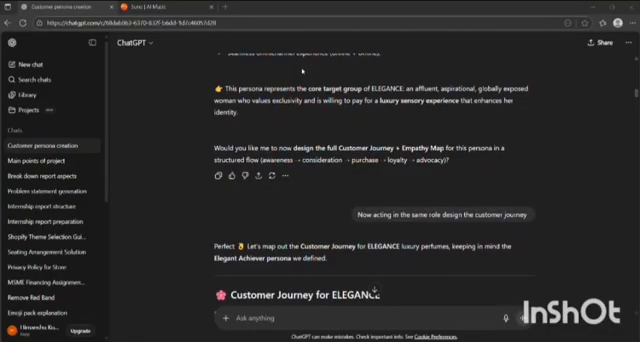
scroll("down", 3)
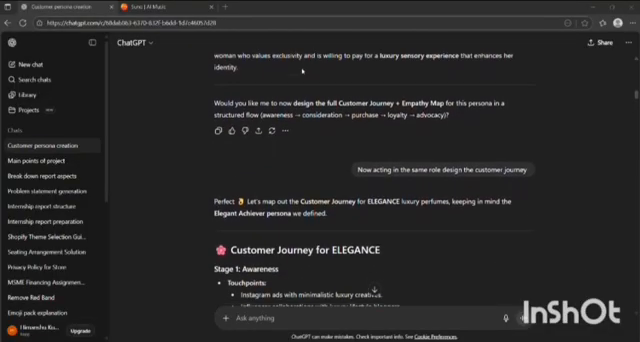
scroll("down", 3)
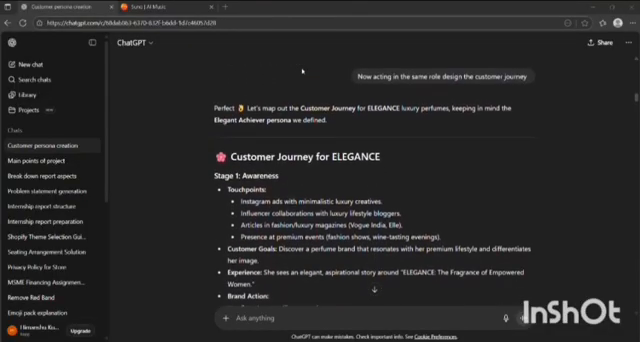
scroll("down", 3)
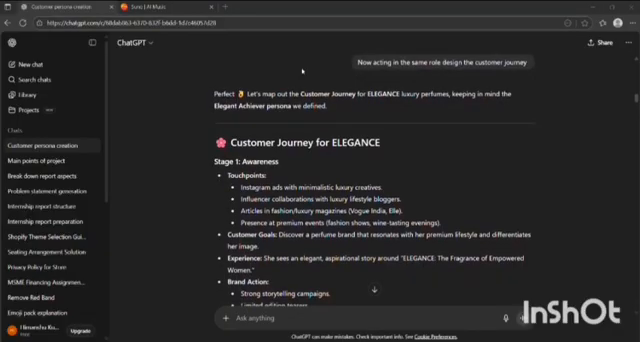
scroll("down", 3)
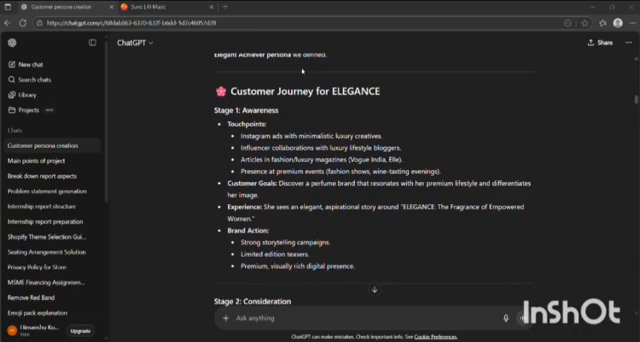
scroll("down", 3)
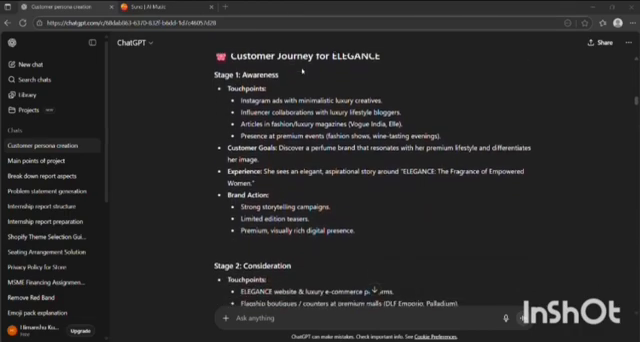
scroll("up", 3)
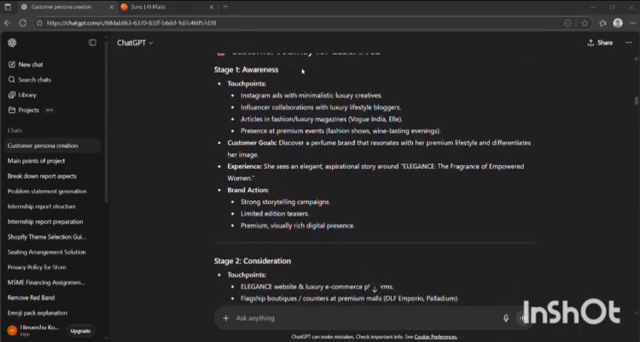
scroll("down", 3)
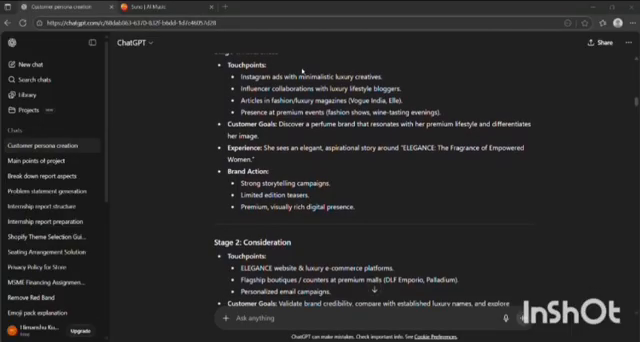
scroll("down", 3)
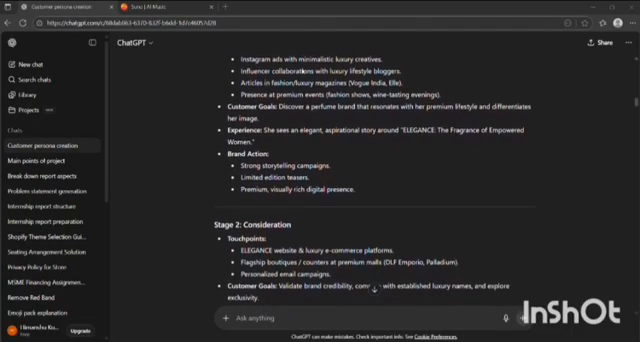
scroll("down", 3)
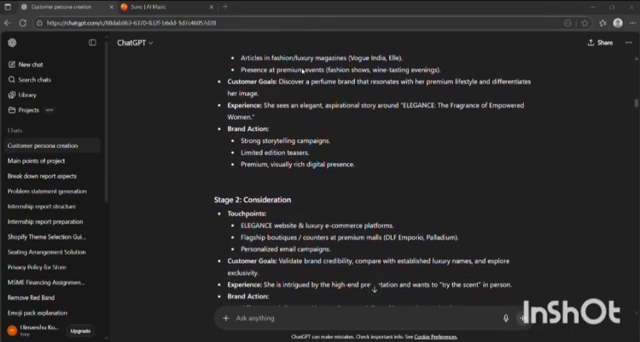
scroll("down", 3)
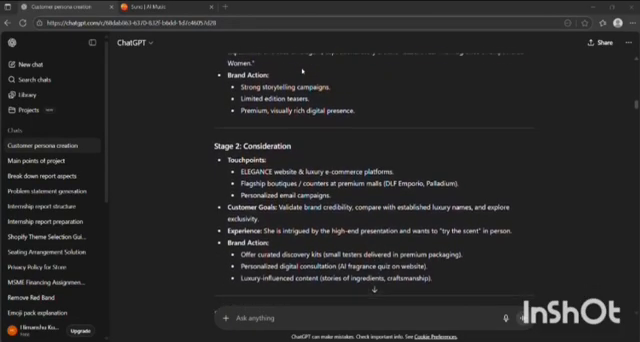
scroll("down", 3)
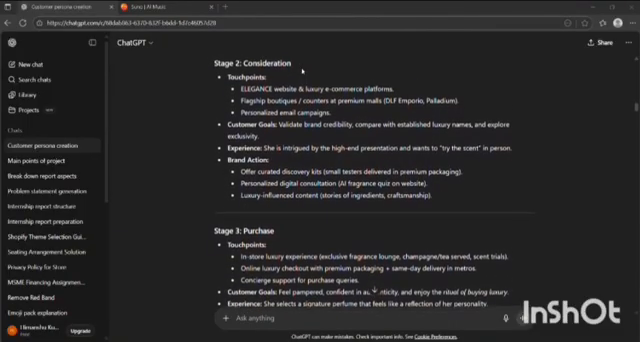
scroll("down", 3)
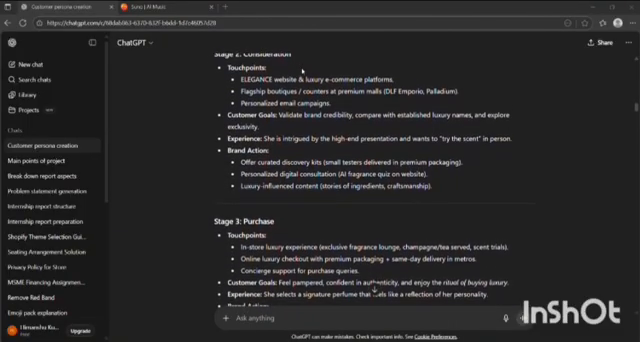
scroll("down", 3)
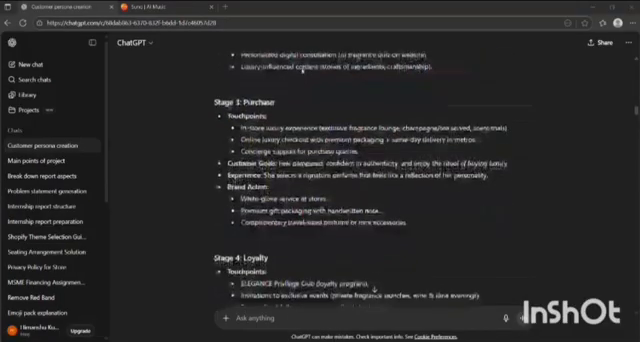
scroll("up", 3)
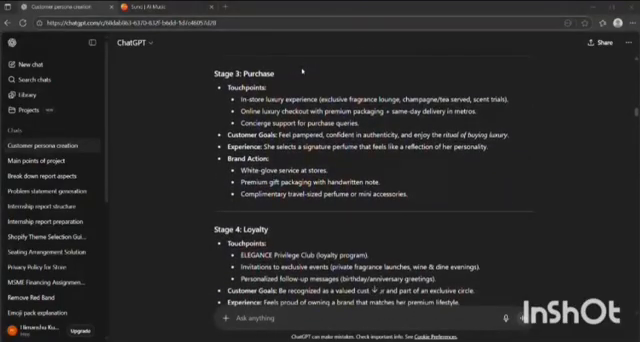
scroll("down", 3)
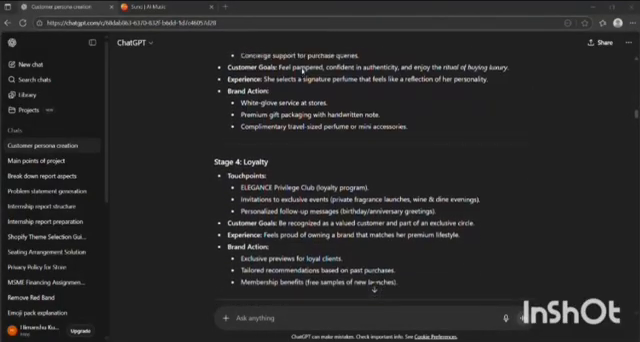
scroll("down", 3)
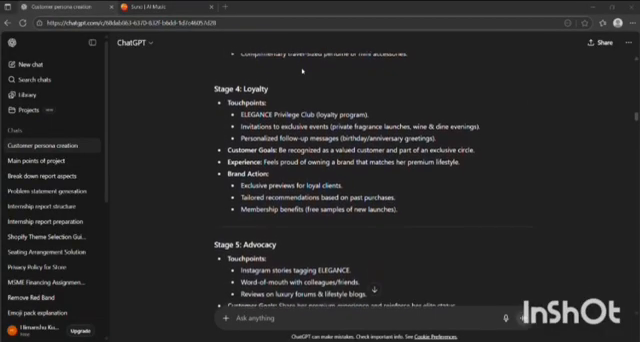
scroll("down", 3)
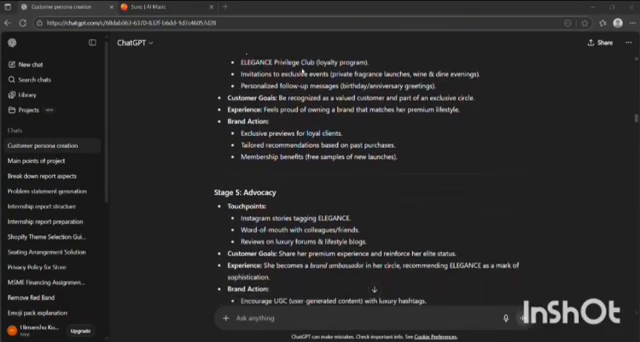
scroll("down", 3)
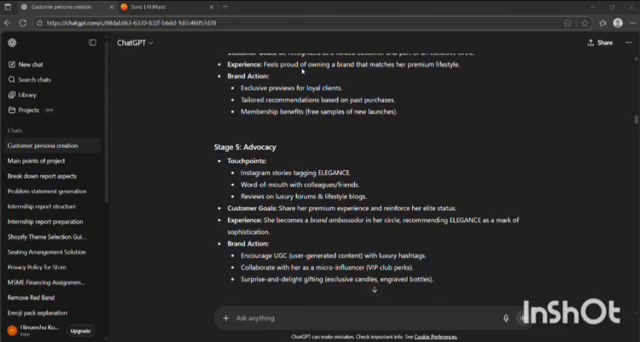
scroll("down", 3)
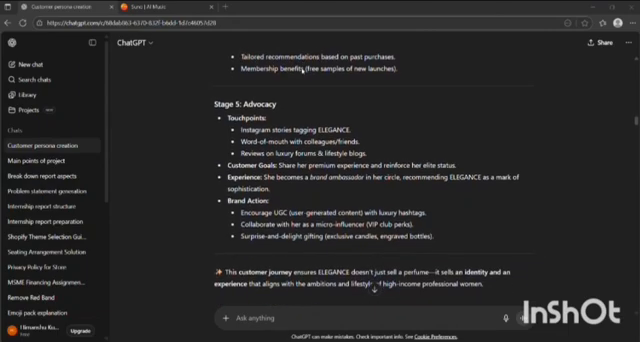
scroll("down", 3)
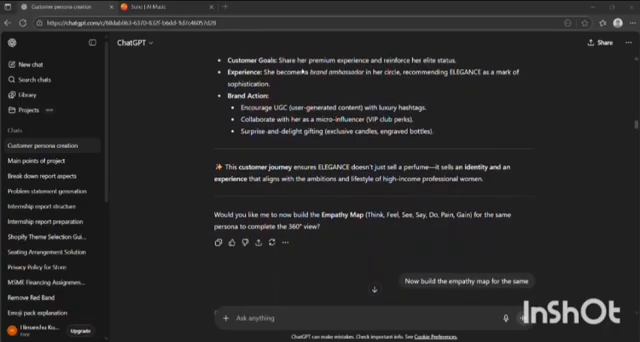
scroll("down", 3)
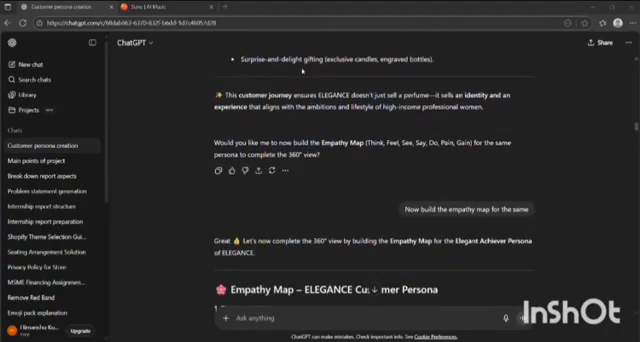
scroll("down", 3)
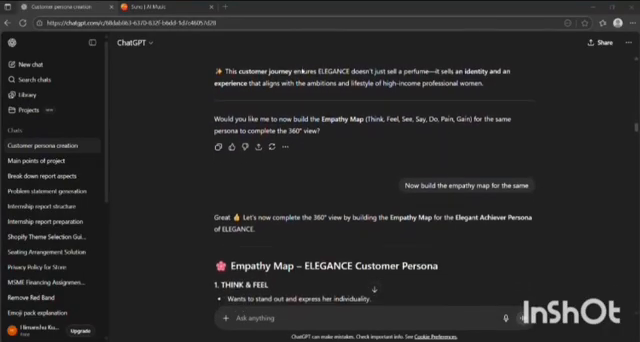
scroll("down", 3)
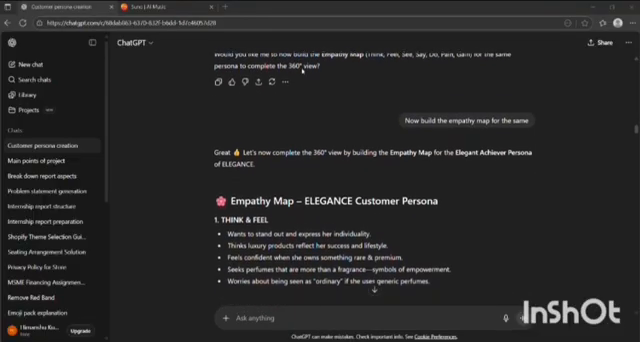
scroll("down", 3)
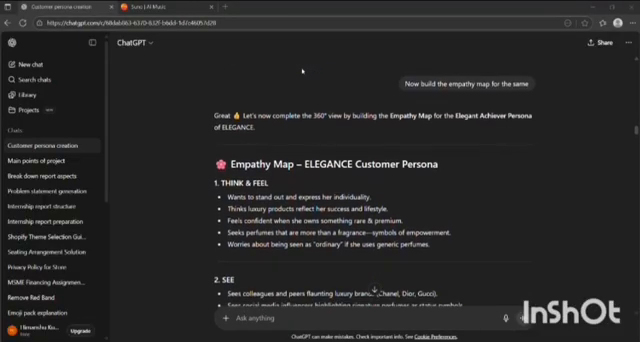
scroll("down", 3)
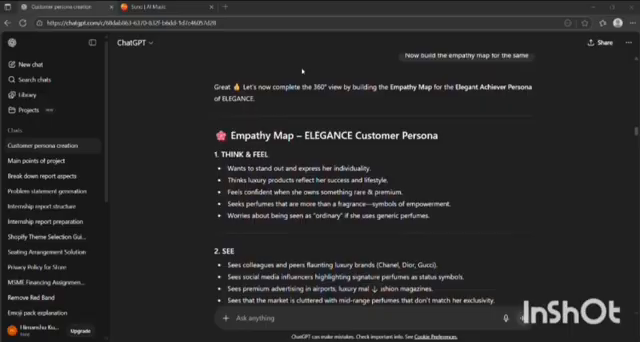
scroll("down", 3)
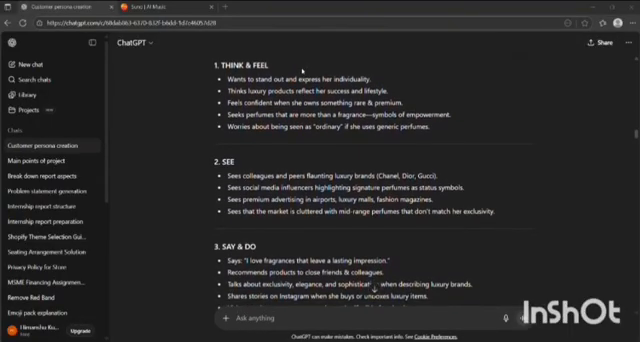
scroll("down", 3)
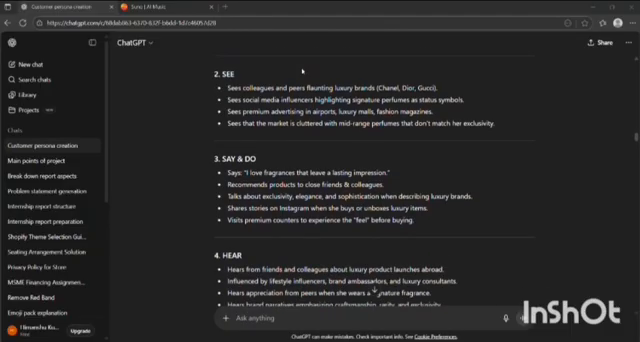
scroll("down", 3)
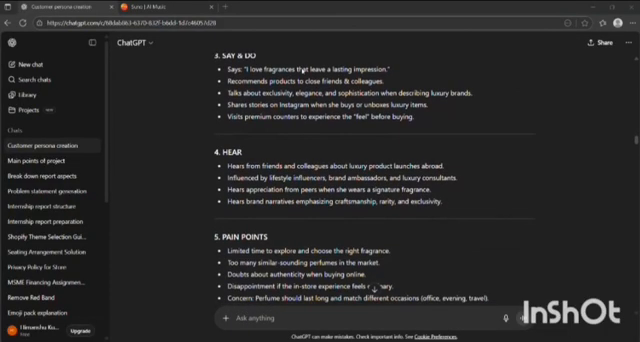
scroll("down", 3)
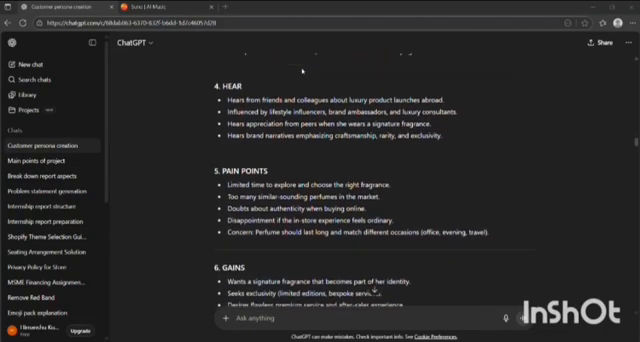
scroll("down", 3)
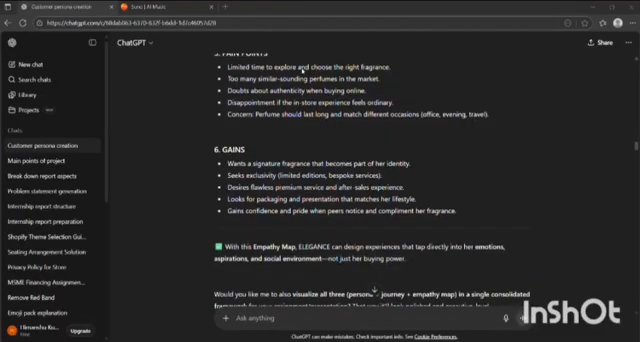
Scroll through the 'Elegance is You' campaign song lyrics with their tone and style notes.
scroll("down", 3)
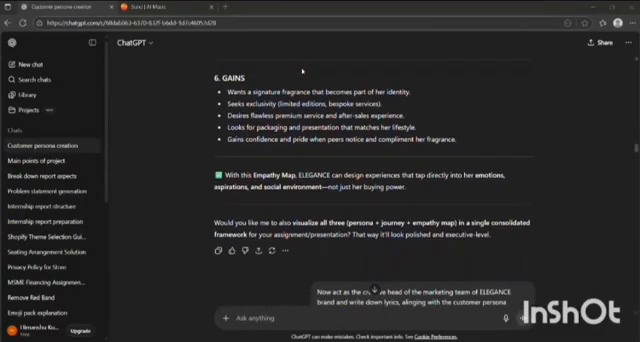
scroll("down", 3)
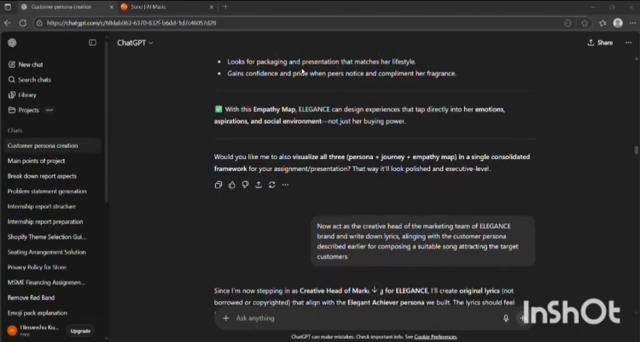
scroll("down", 3)
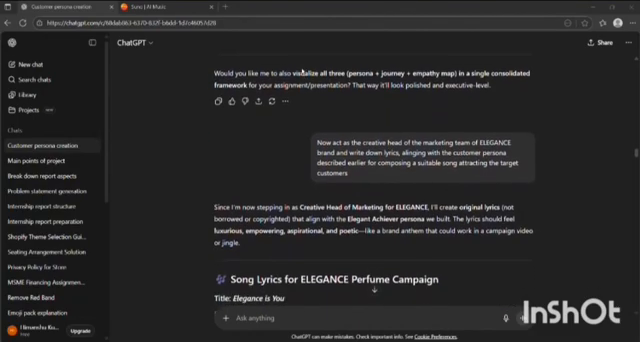
scroll("down", 3)
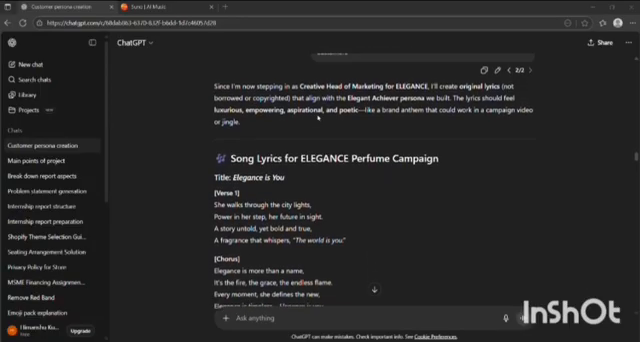
scroll("down", 3)
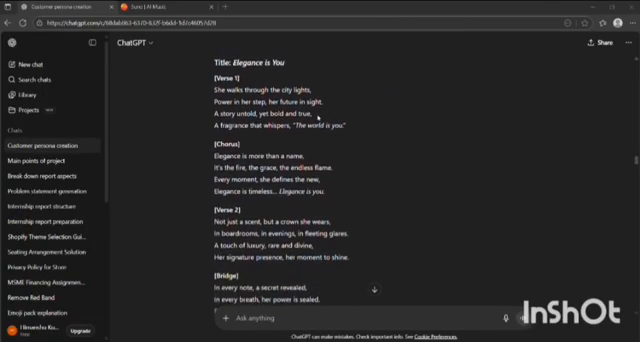
scroll("down", 3)
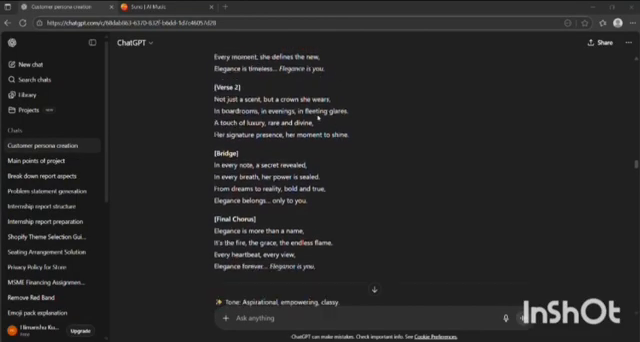
scroll("up", 3)
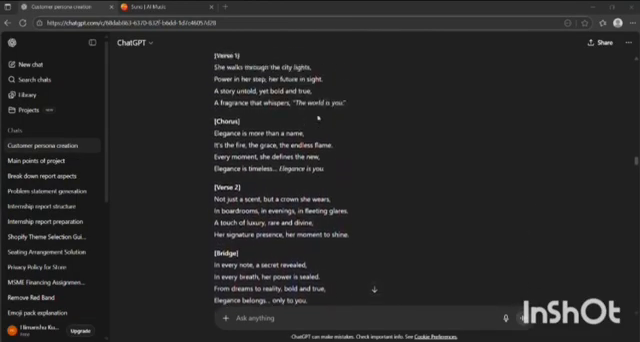
scroll("up", 3)
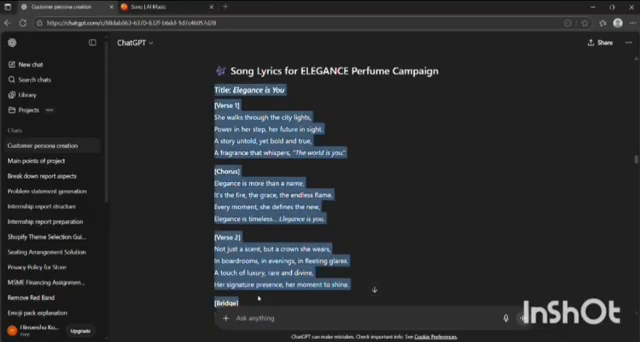
scroll("down", 3)
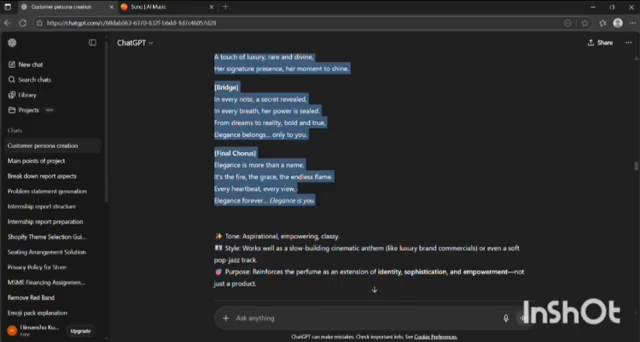
Switch to the Suno browser tab to bring up its music creation workspace.
left_click(160, 8)
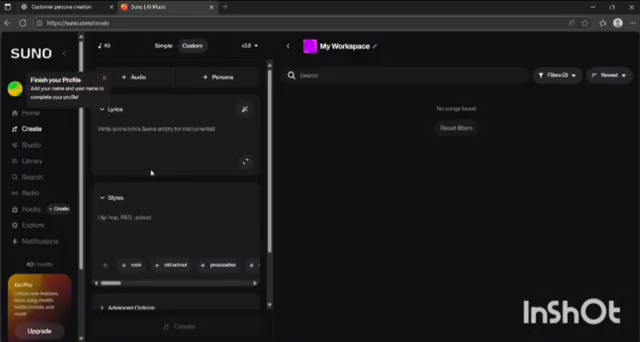